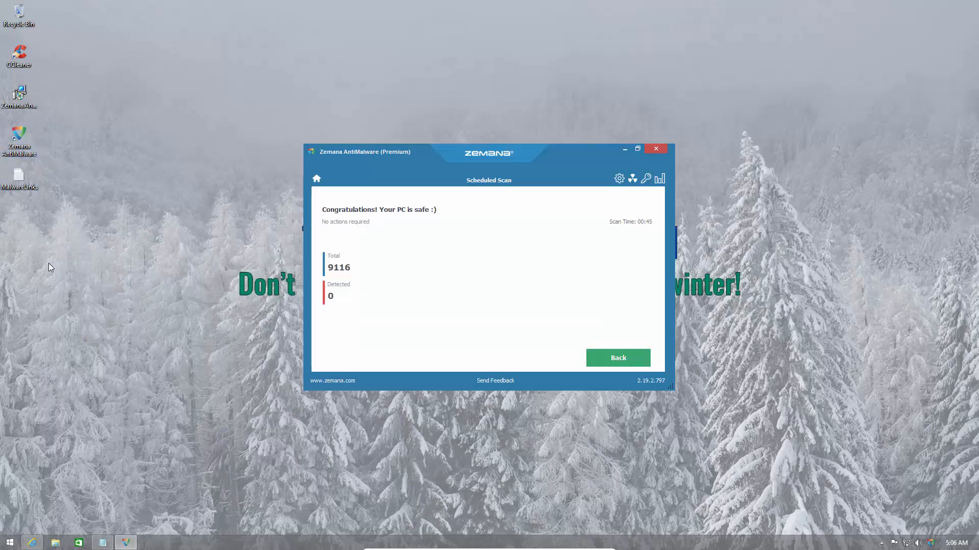
mouse_move(379, 332)
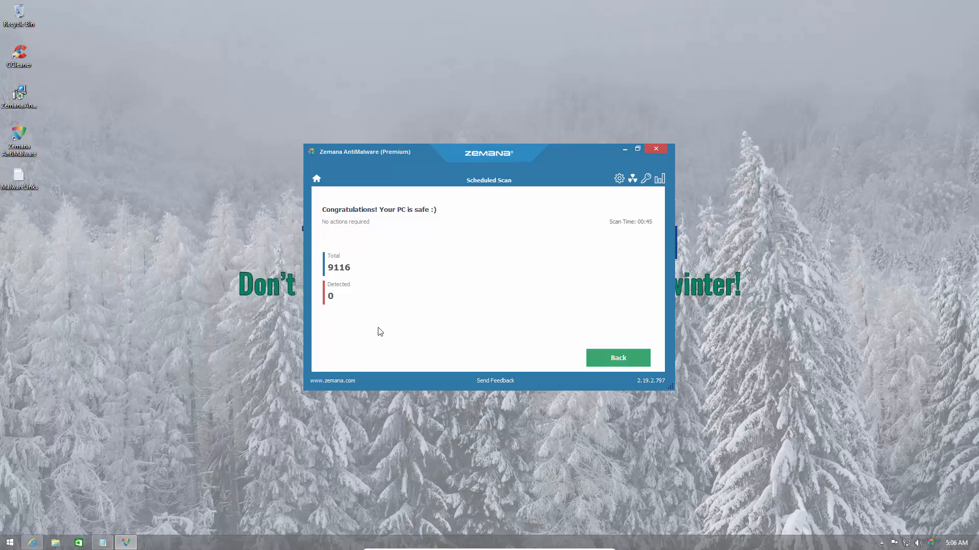
Return from the clean scan results to the home overview and bring up the malware link list.
click(617, 357)
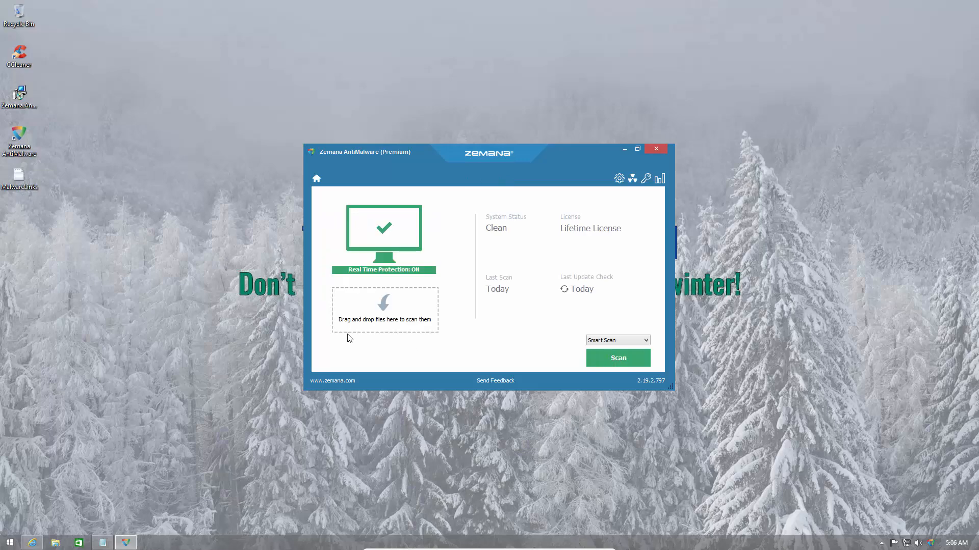
mouse_move(336, 340)
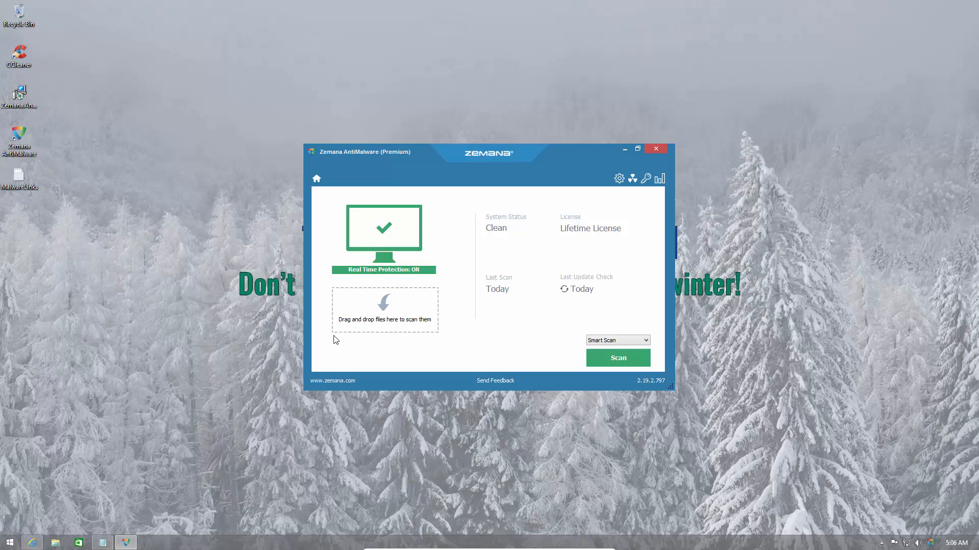
click(101, 542)
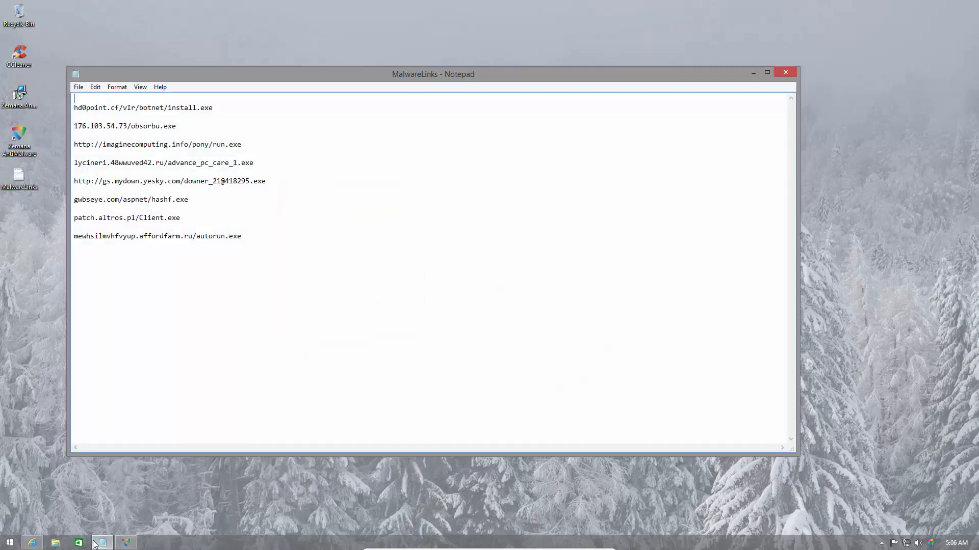
mouse_move(156, 283)
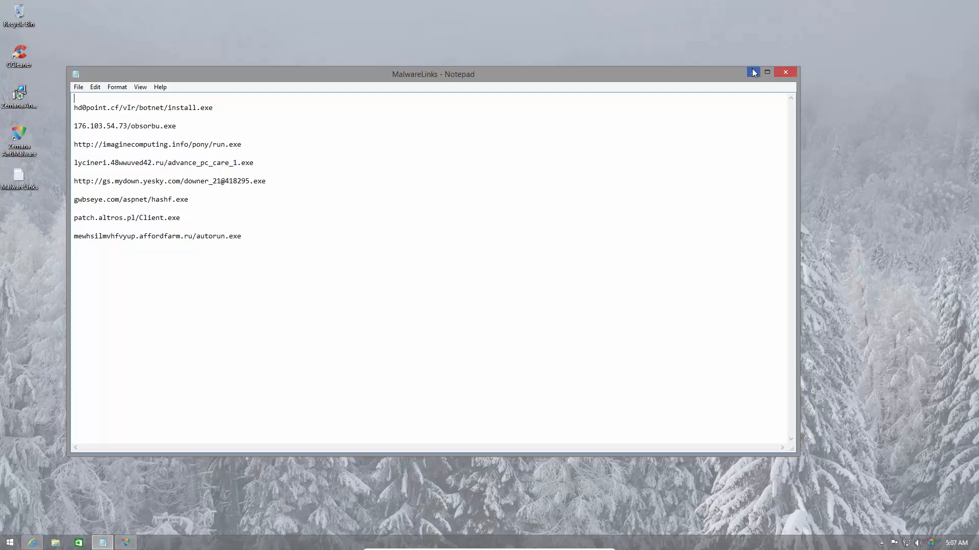
mouse_move(752, 72)
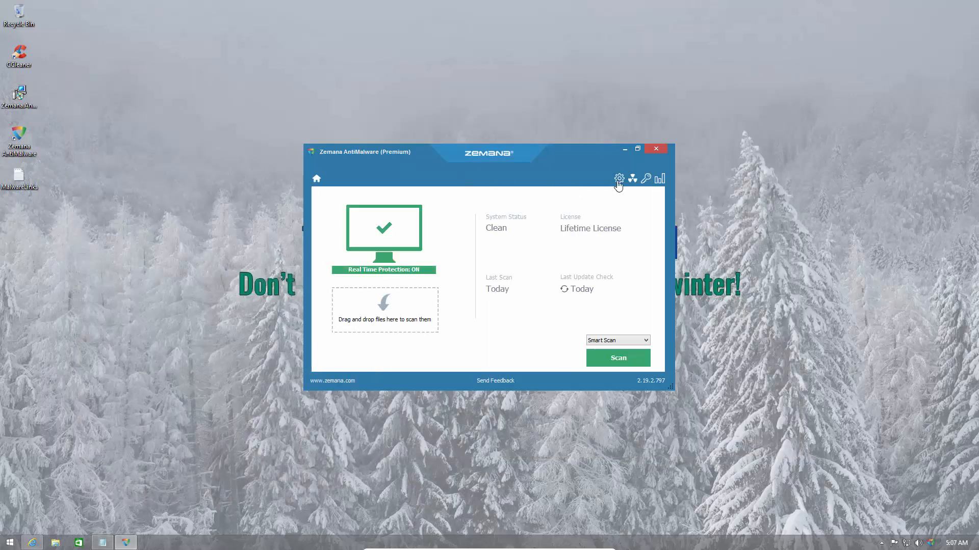
In Settings > Real-Time Protection, enable Pandora Real Time Analysis Technology.
click(619, 178)
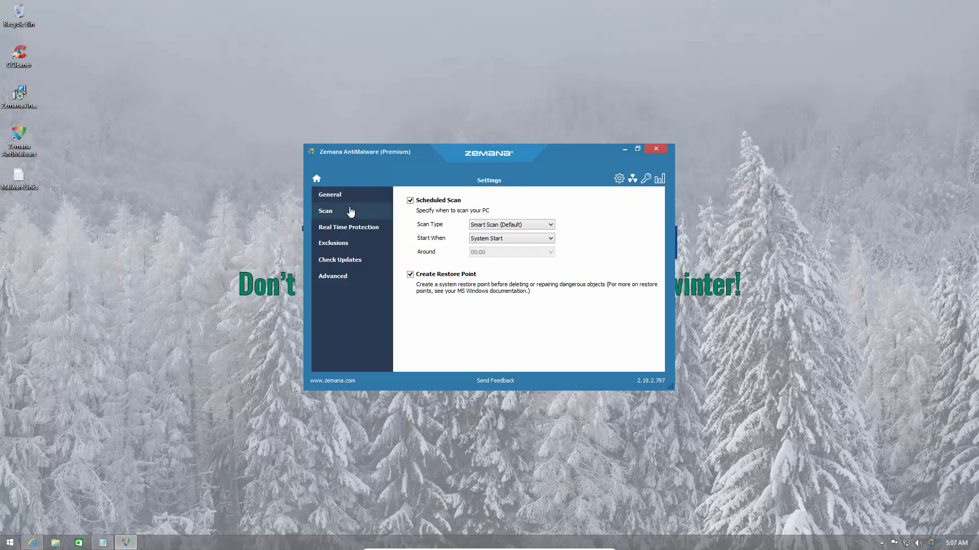
mouse_move(261, 246)
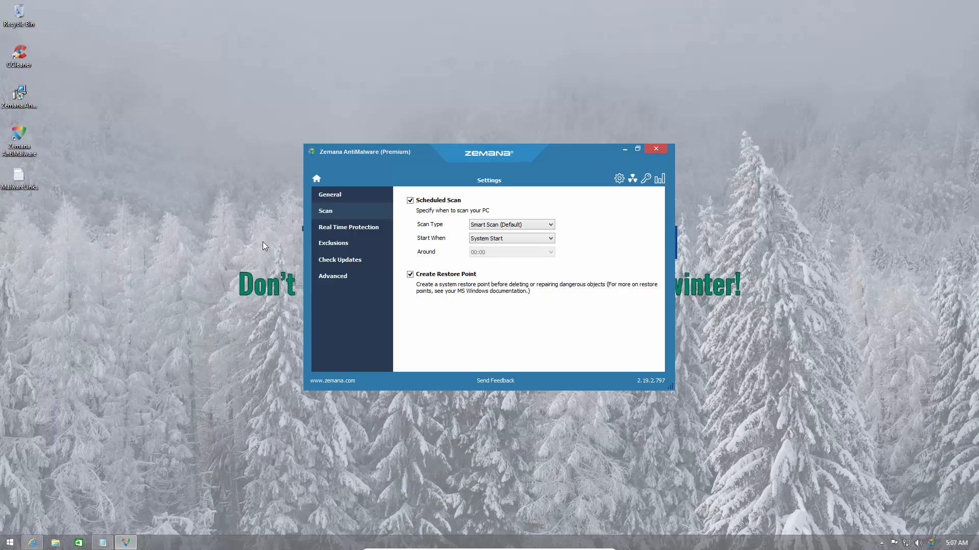
click(329, 194)
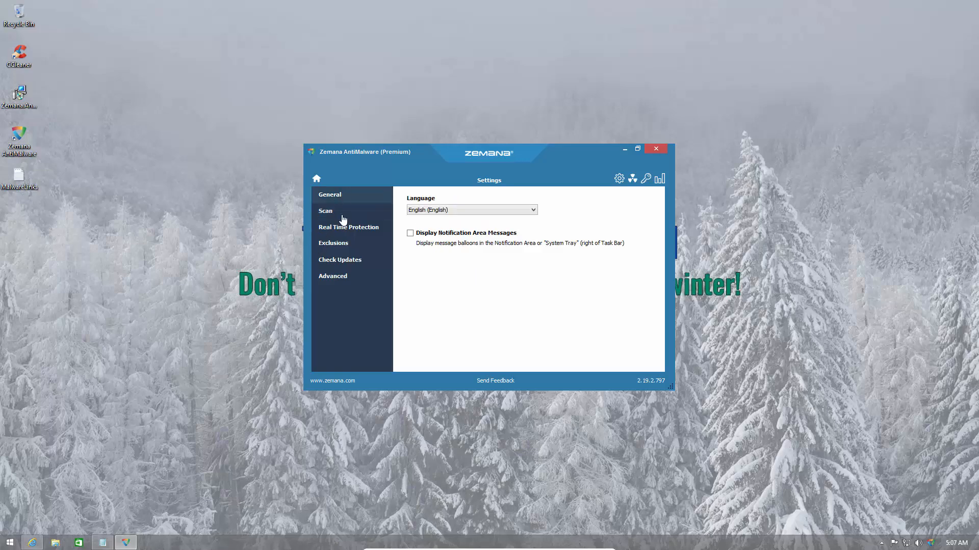
click(349, 226)
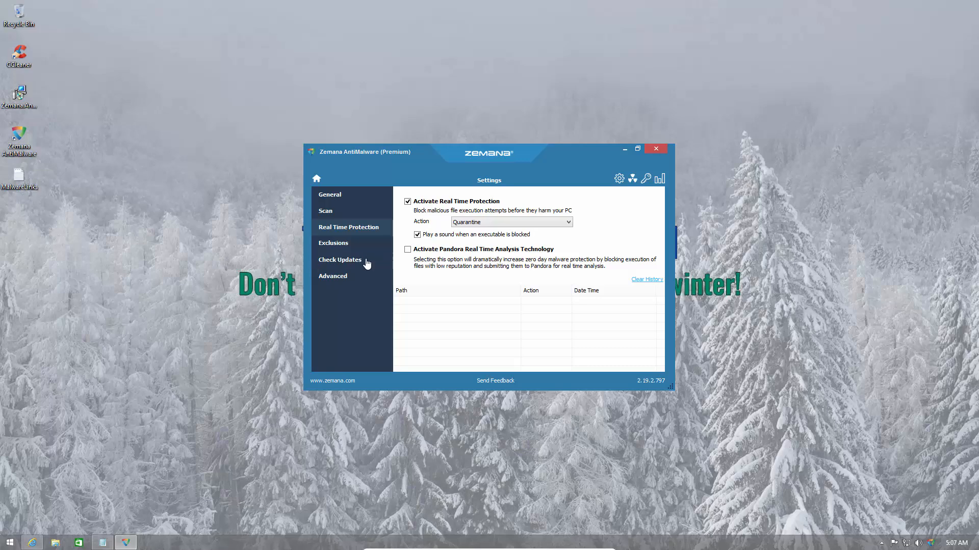
mouse_move(368, 336)
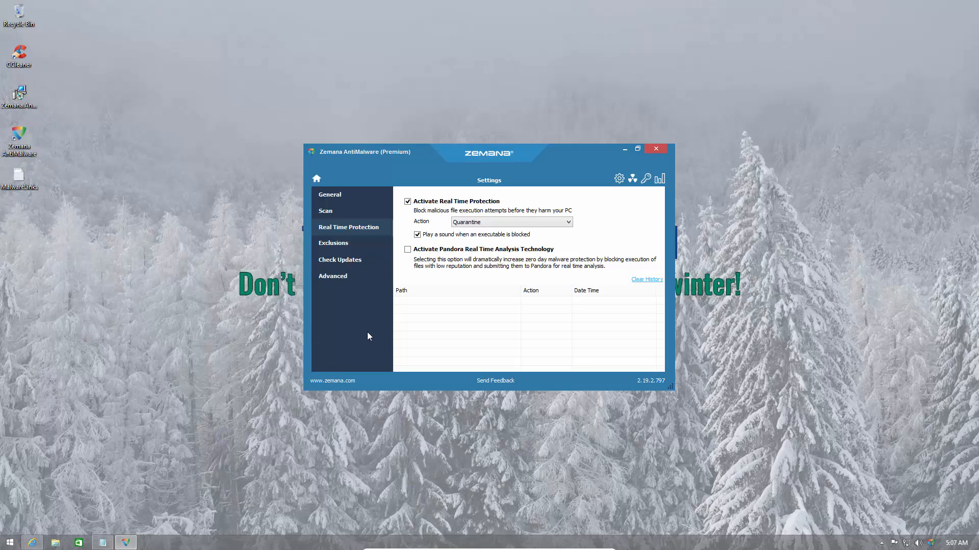
mouse_move(365, 330)
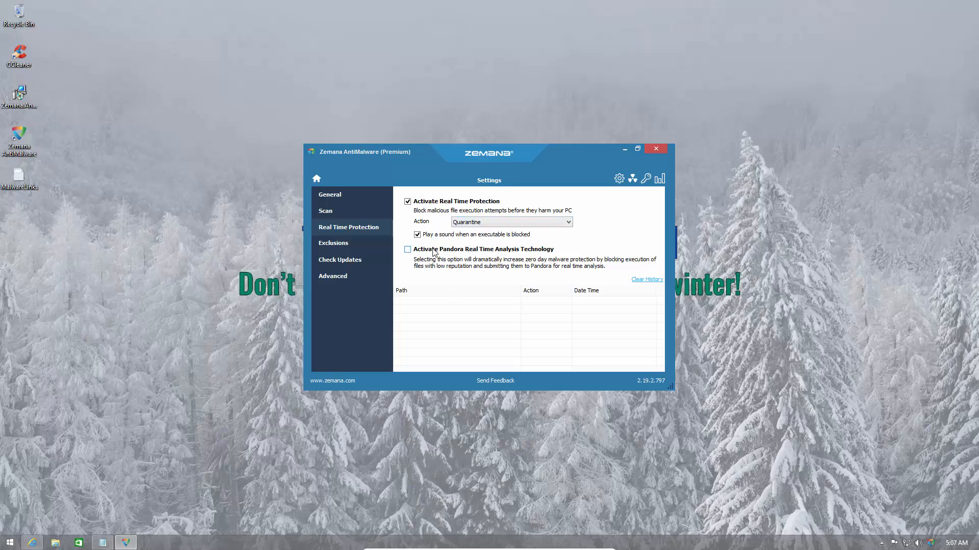
click(407, 248)
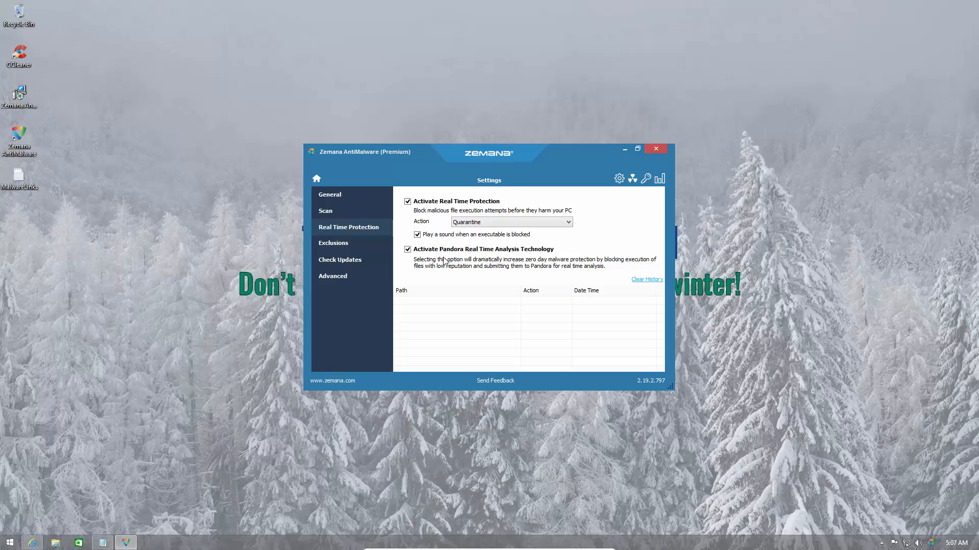
mouse_move(447, 261)
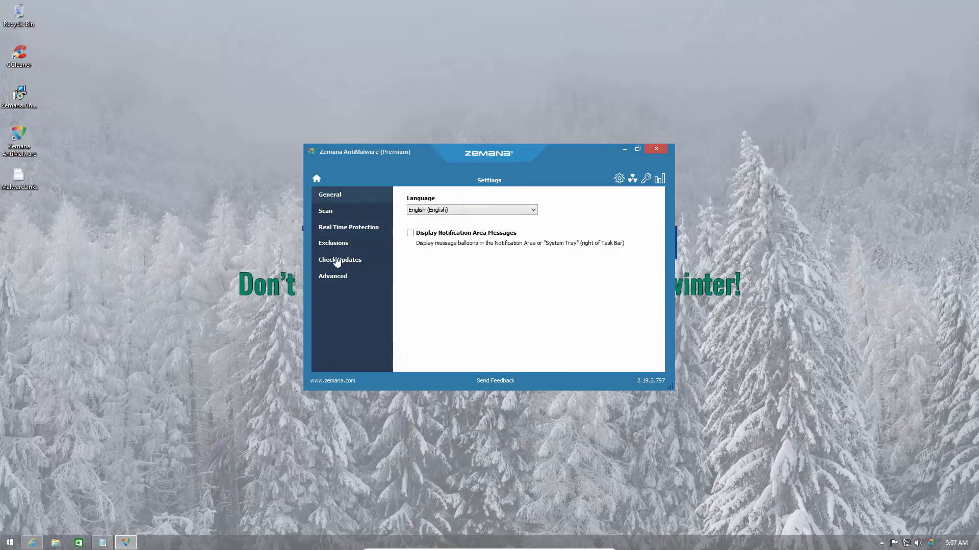
Check for updates, reveal the Advanced options past the warning, then close Zemana.
click(340, 260)
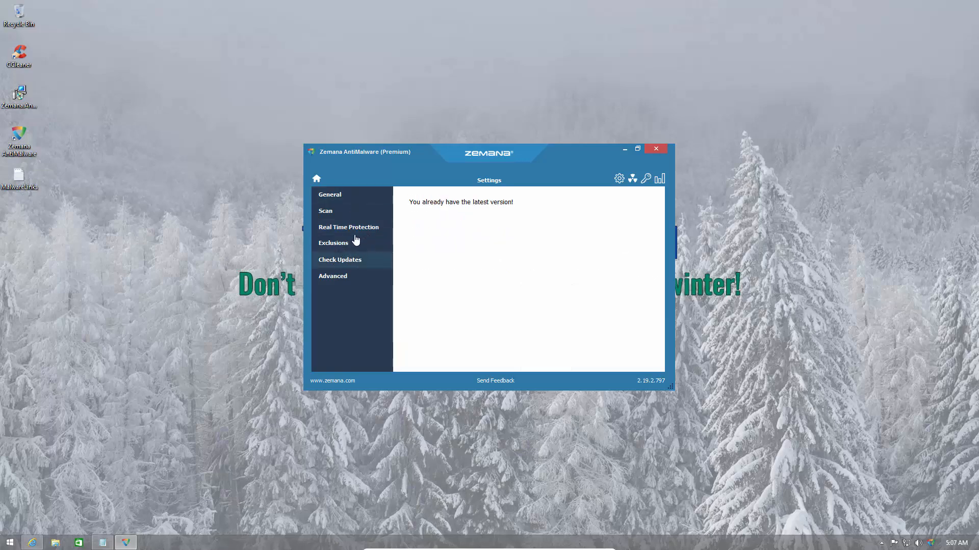
click(333, 276)
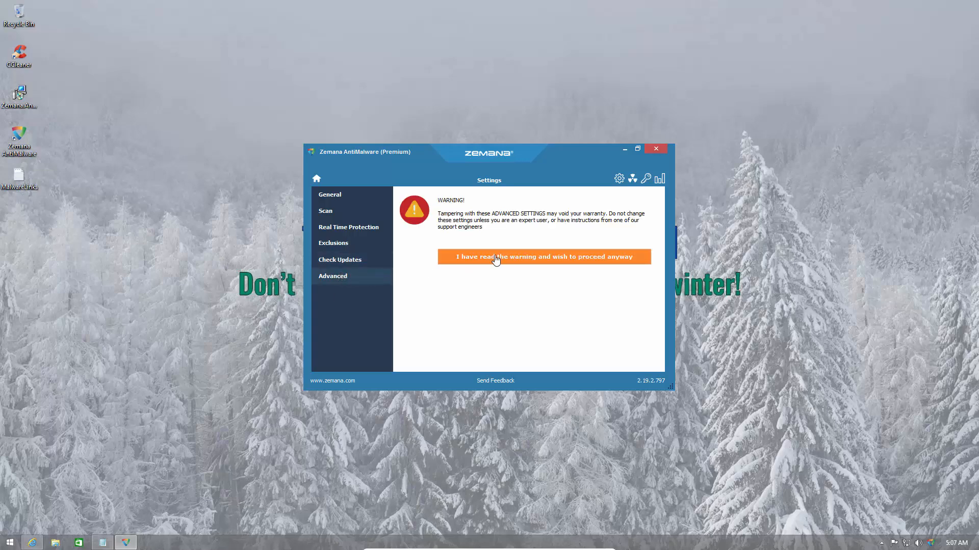
click(543, 257)
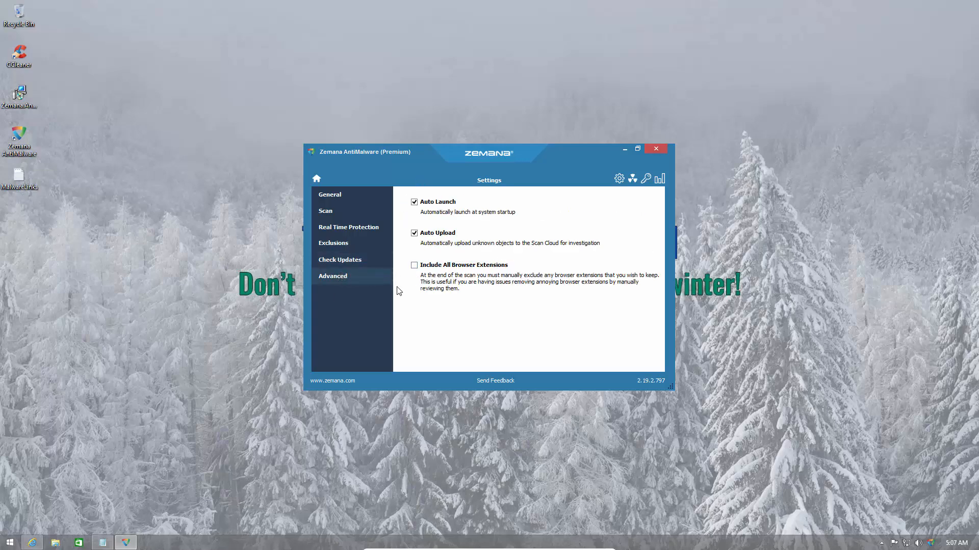
click(330, 193)
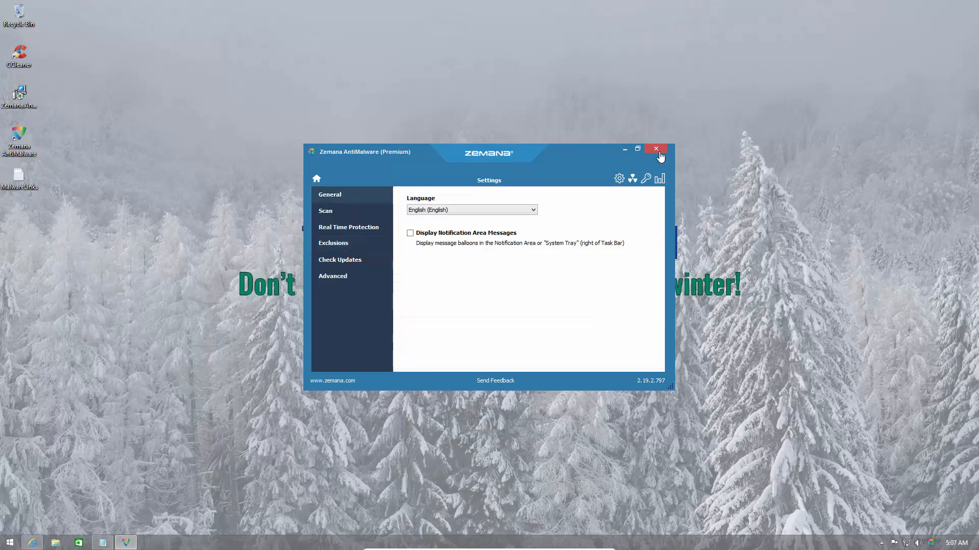
click(656, 148)
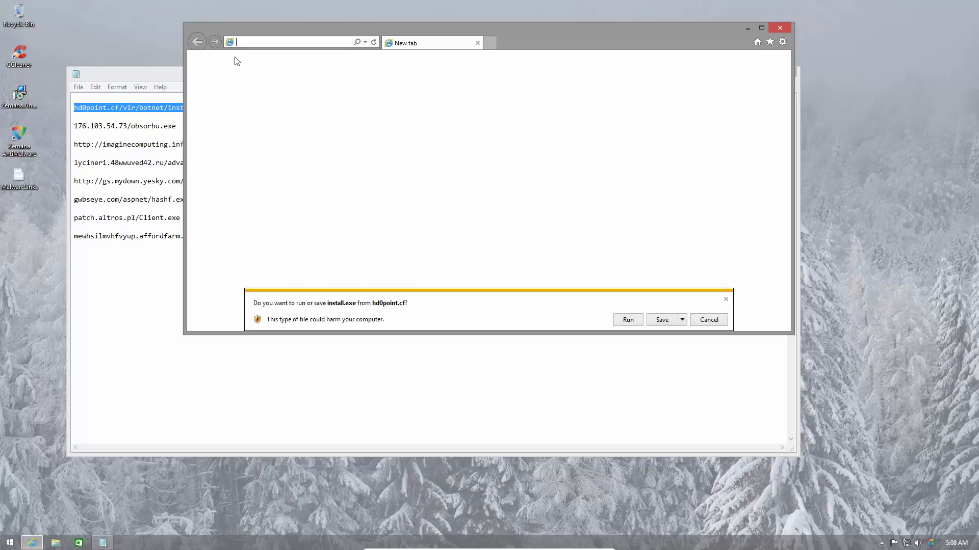
Run the install.exe and obsorbu.exe downloads so Zemana blocks them as unknown files.
click(627, 319)
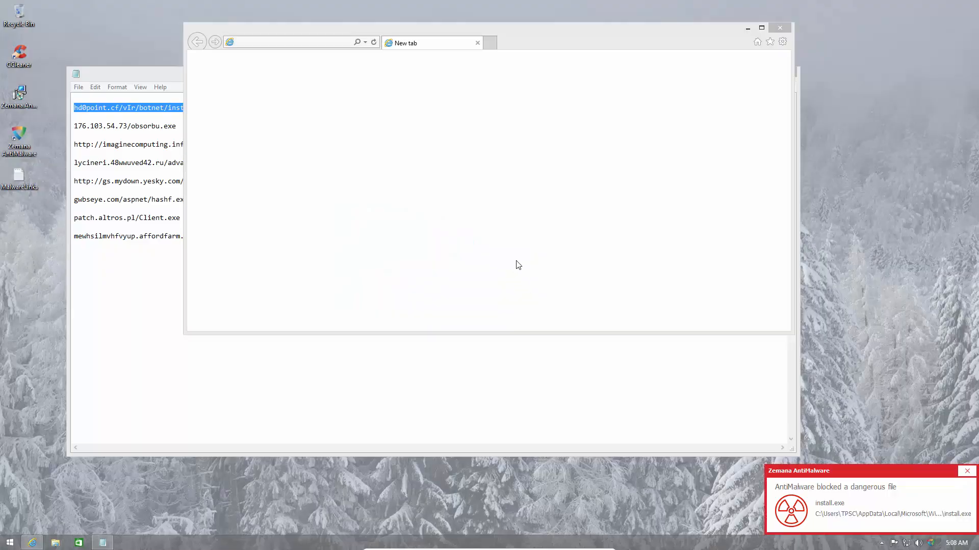
mouse_move(843, 505)
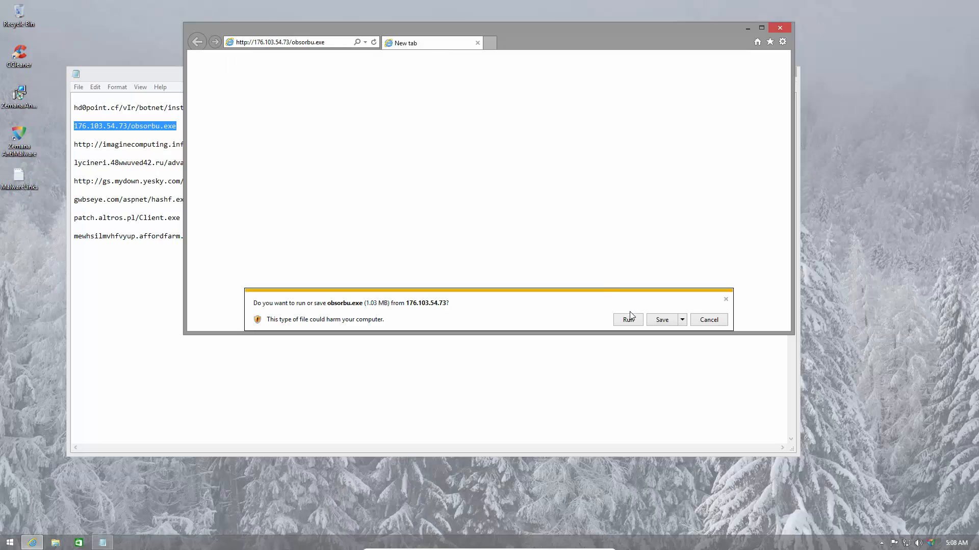
click(627, 319)
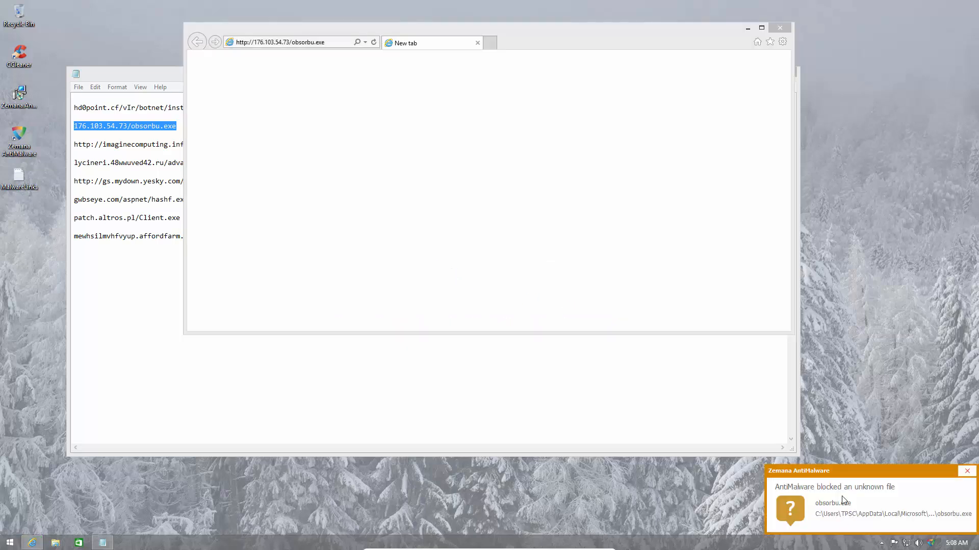
mouse_move(820, 497)
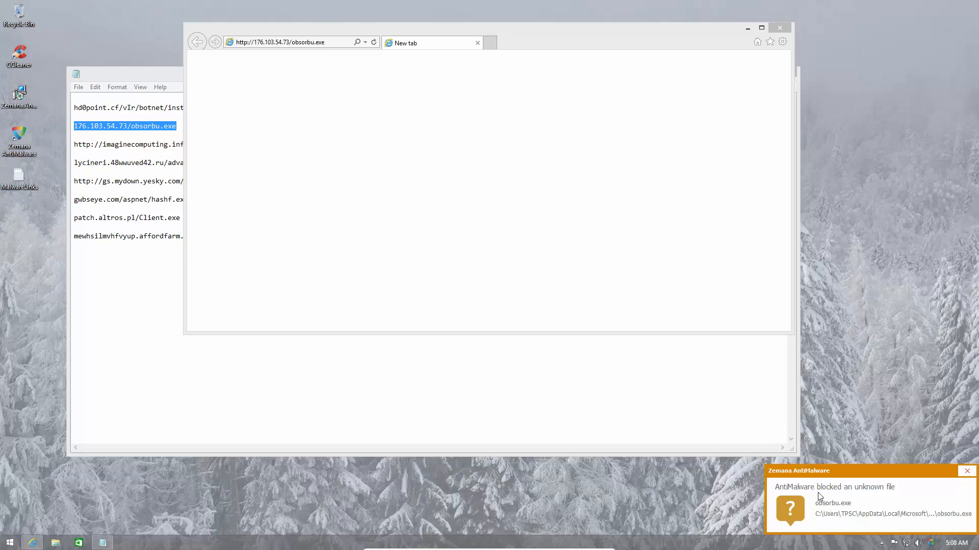
mouse_move(940, 500)
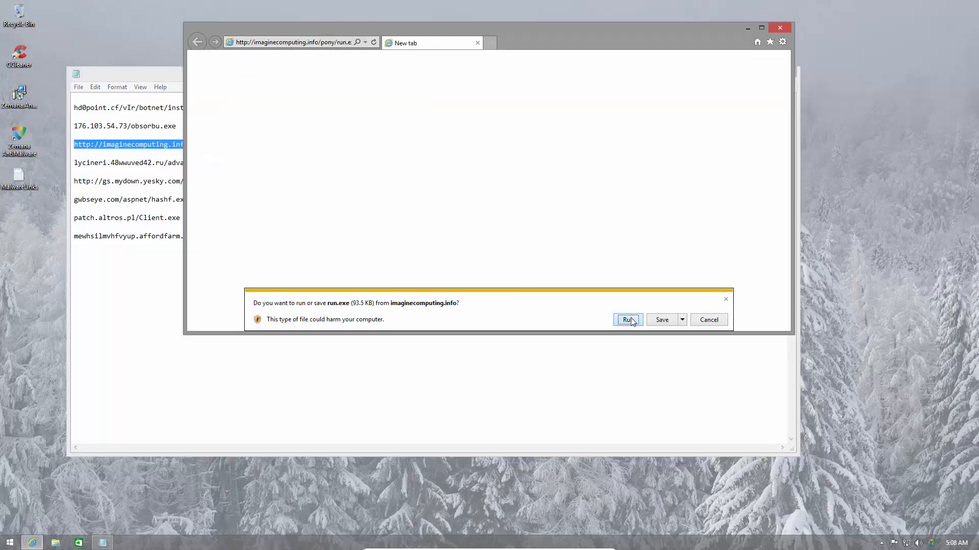
Run the run.exe sample from imaginecomputing.info.
click(627, 319)
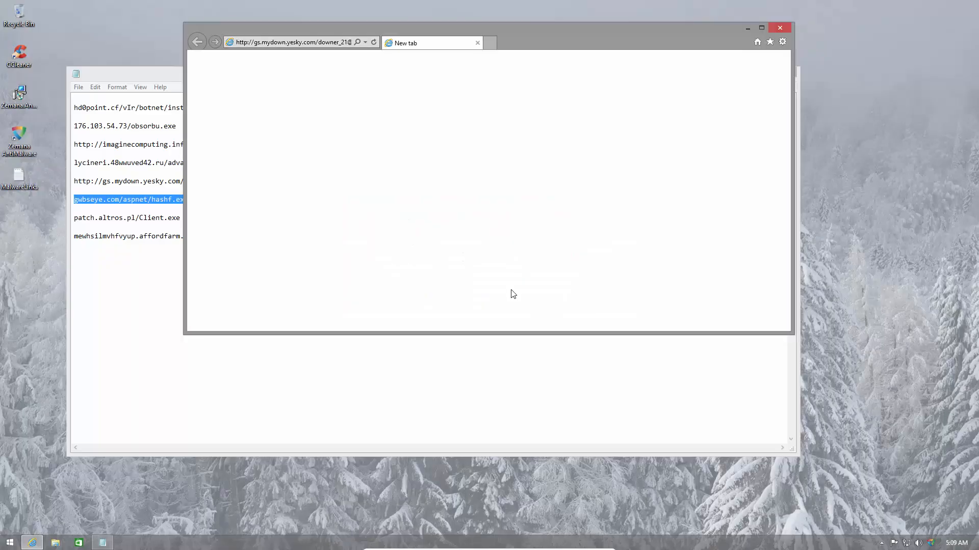
mouse_move(289, 75)
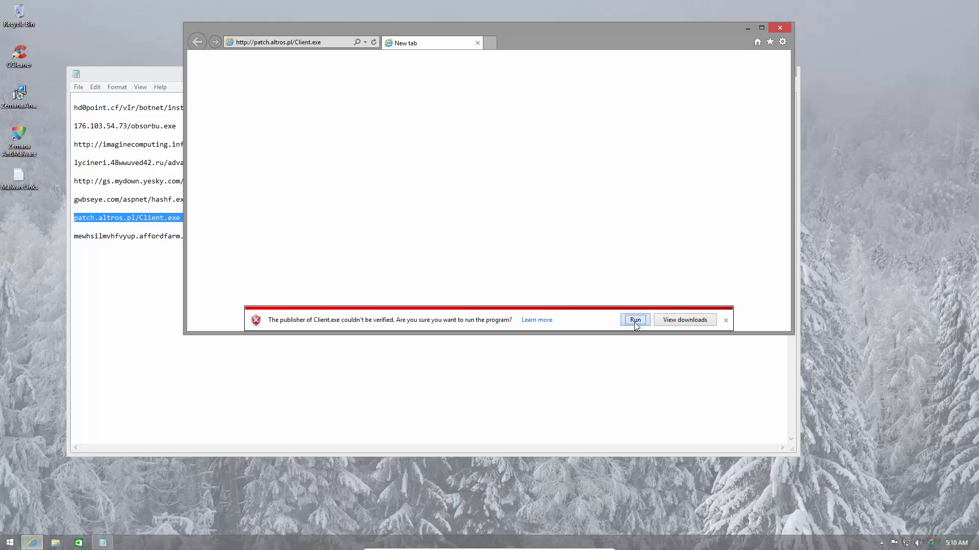
Run Client.exe and autorun.exe (blocked as dangerous), then close Internet Explorer.
click(634, 319)
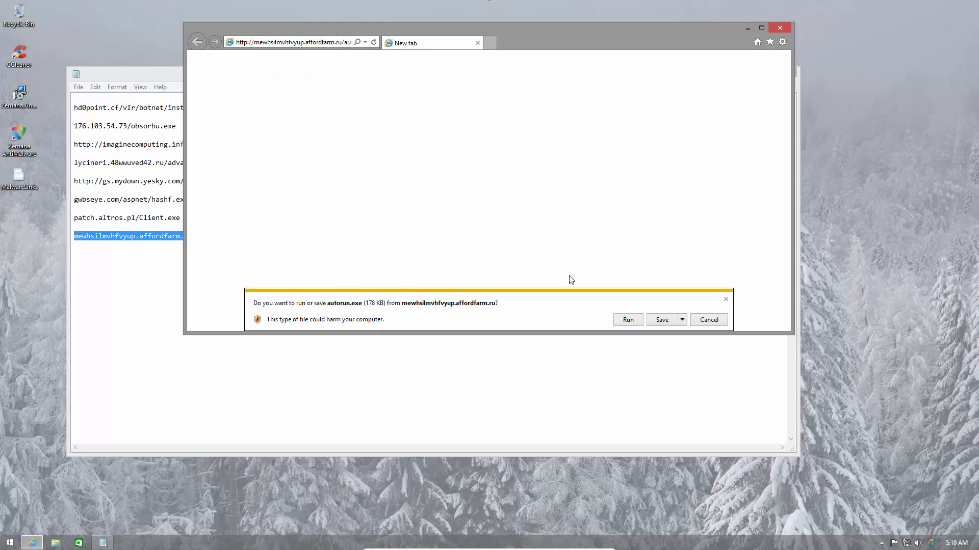
click(627, 319)
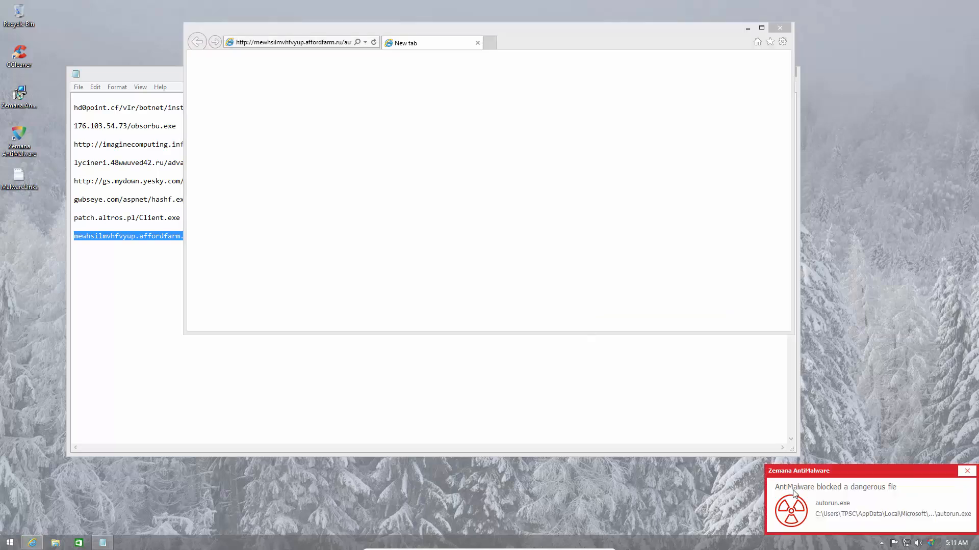
mouse_move(918, 499)
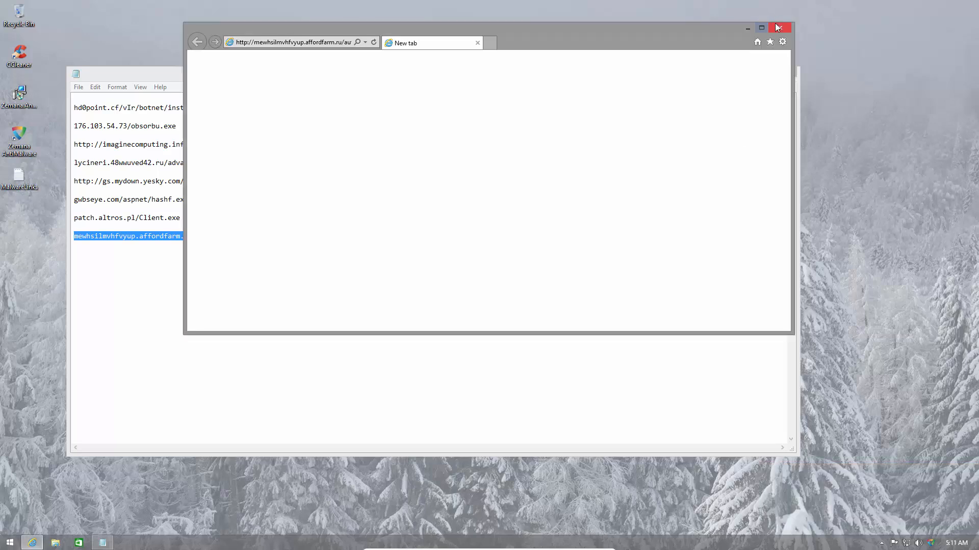
click(778, 27)
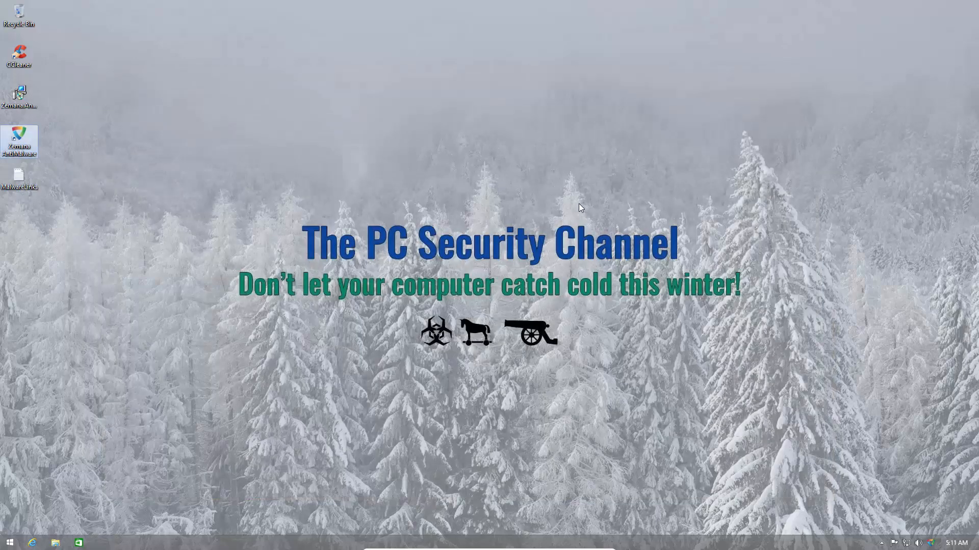
mouse_move(137, 199)
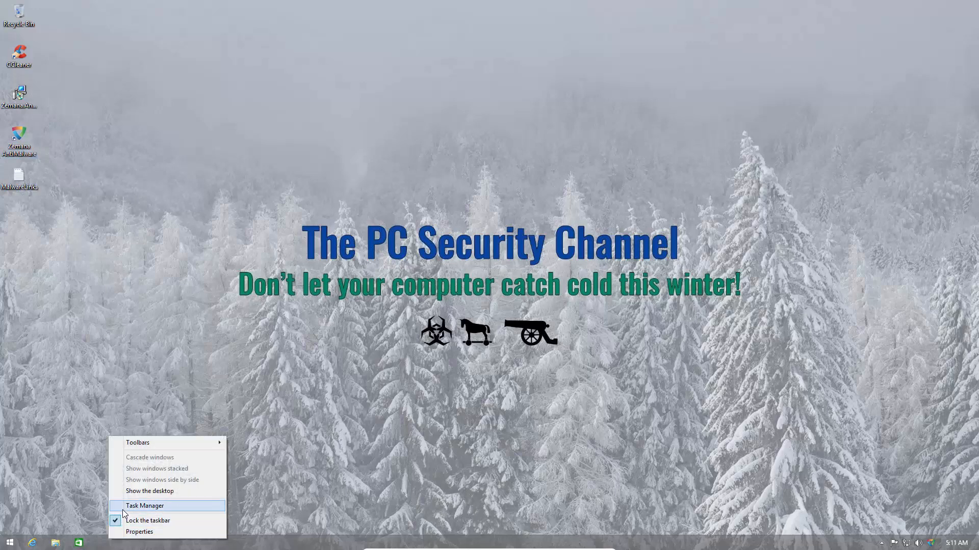
Review the Task Manager process list for leftover samples, then close it.
click(144, 506)
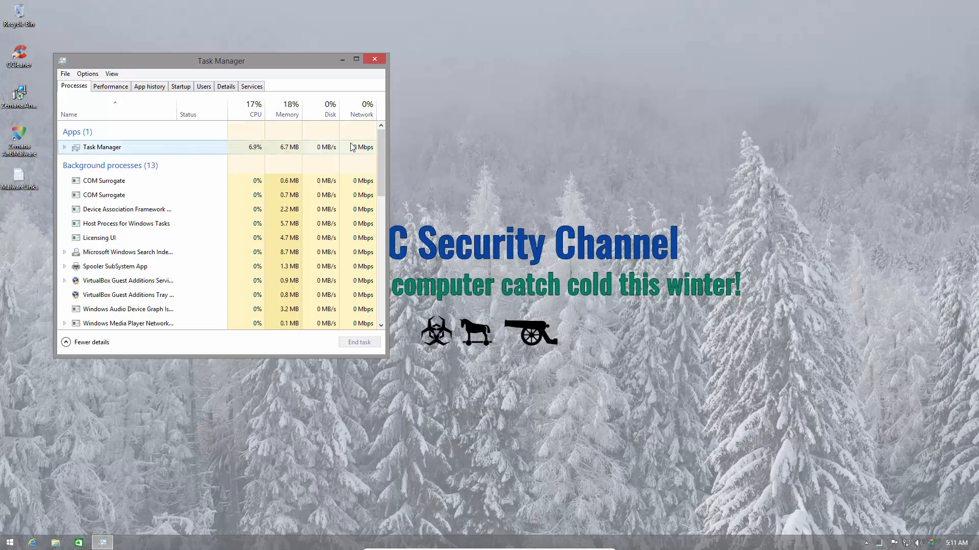
scroll(down, 3)
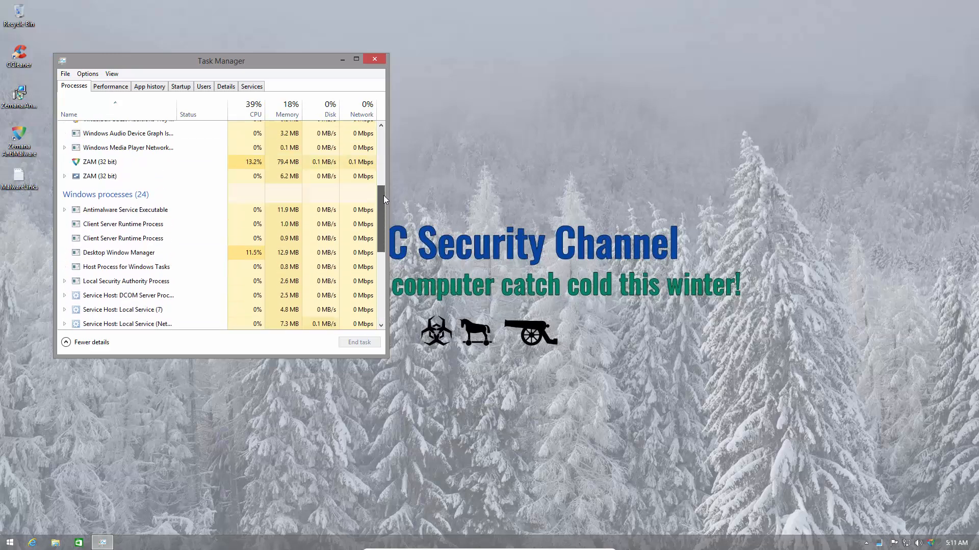
scroll(down, 3)
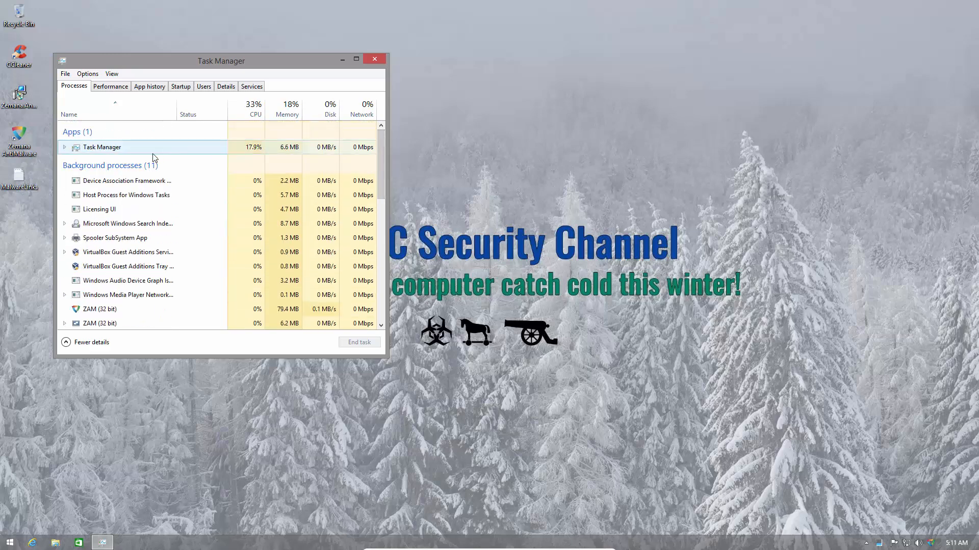
mouse_move(376, 60)
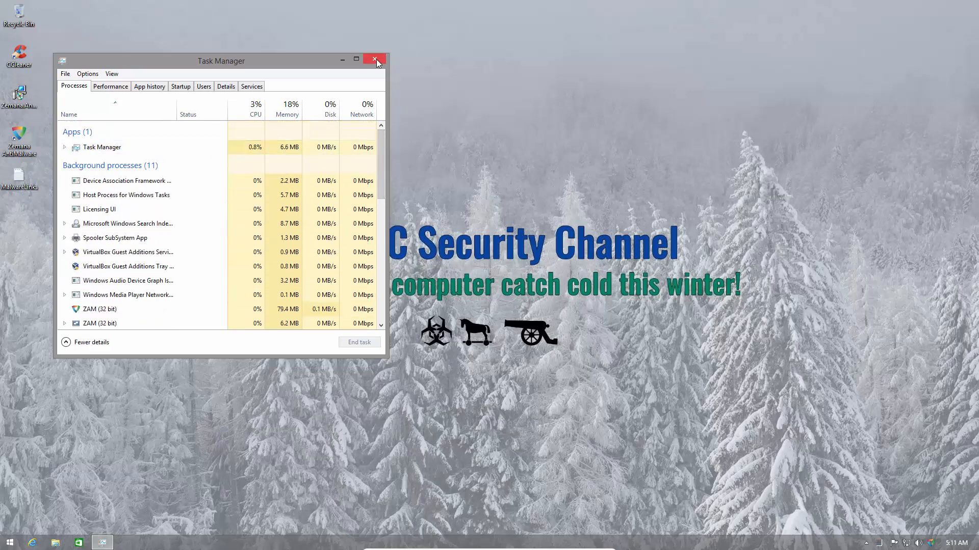
click(376, 60)
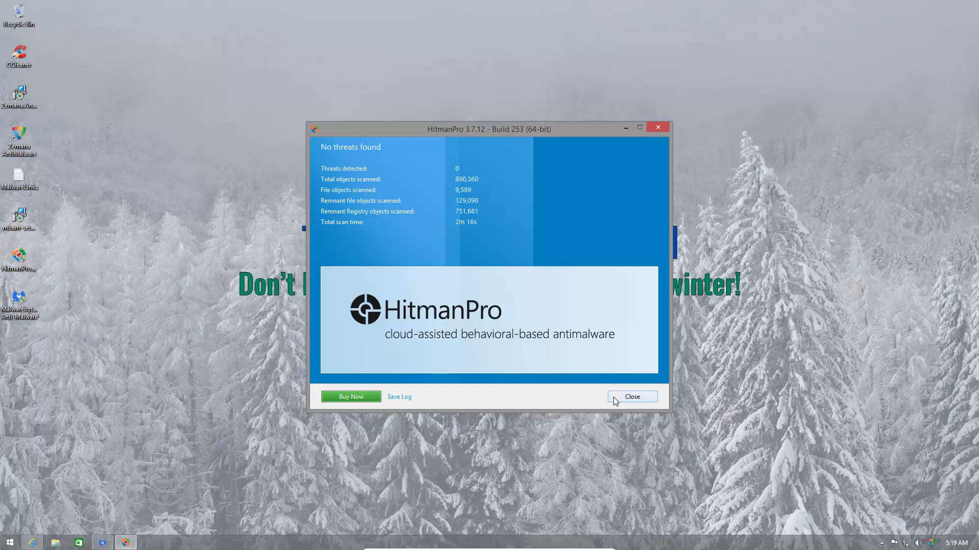
Close the HitmanPro report showing no threats among 890,360 objects.
click(631, 397)
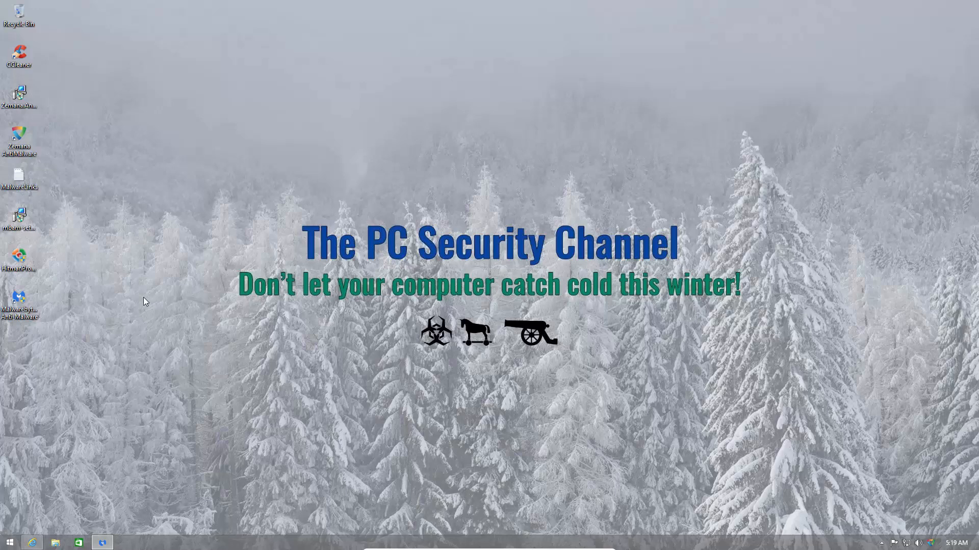
Launch Zemana AntiMalware from its desktop shortcut to show status Clean.
click(18, 141)
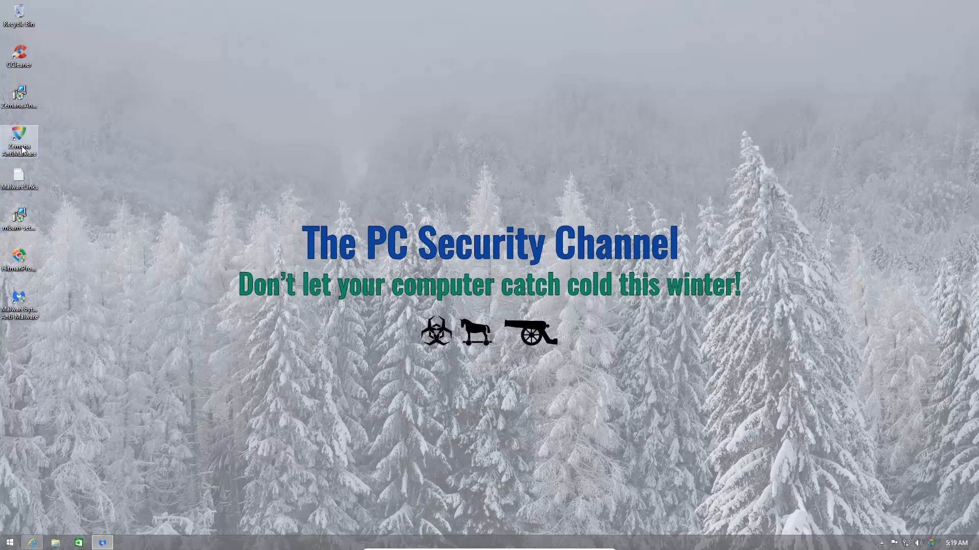
double_click(18, 141)
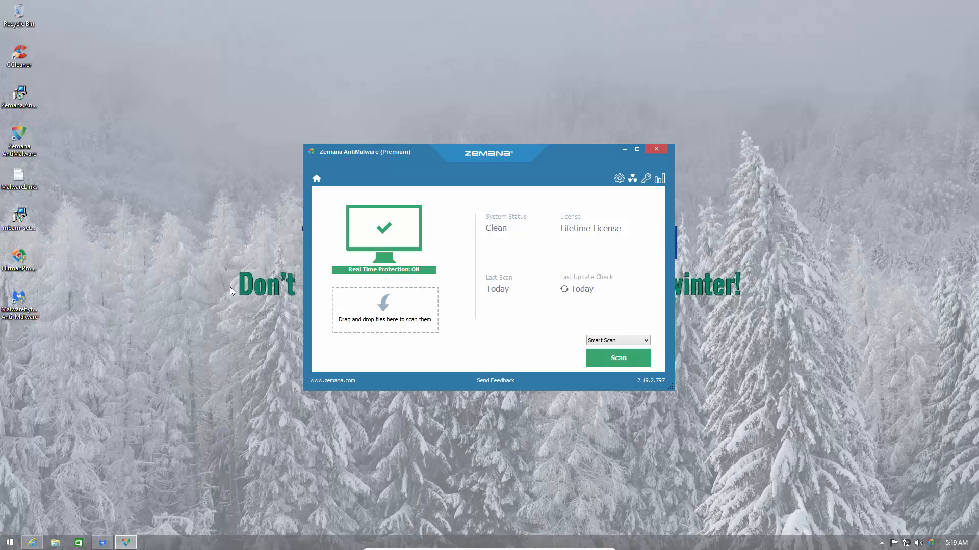
mouse_move(246, 292)
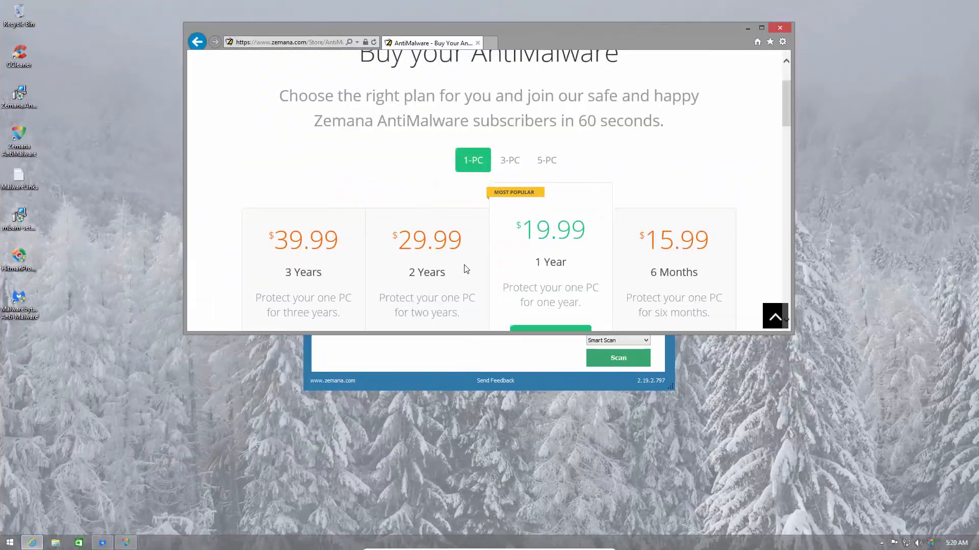
Scroll the Zemana store page to the one-PC pricing plans ($15.99 to $39.99).
scroll(down, 3)
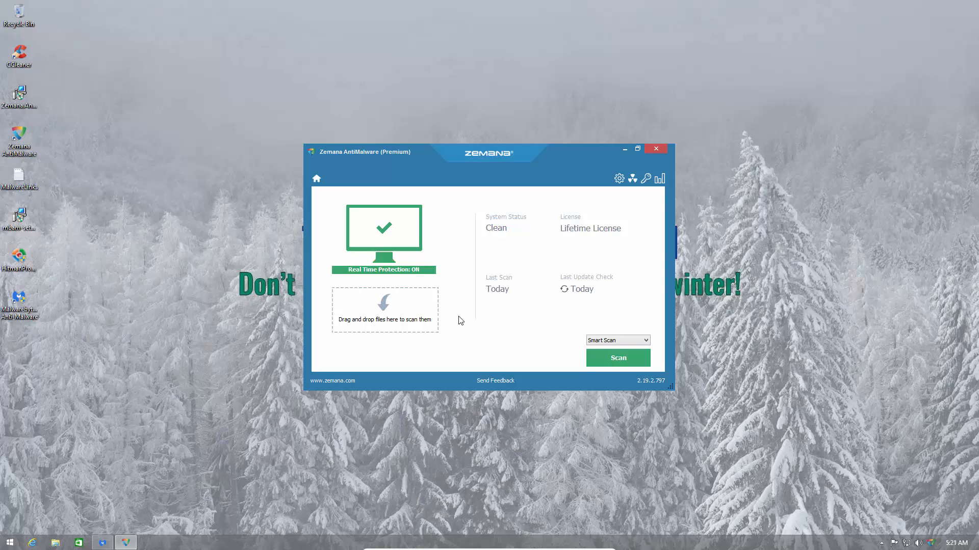
mouse_move(542, 333)
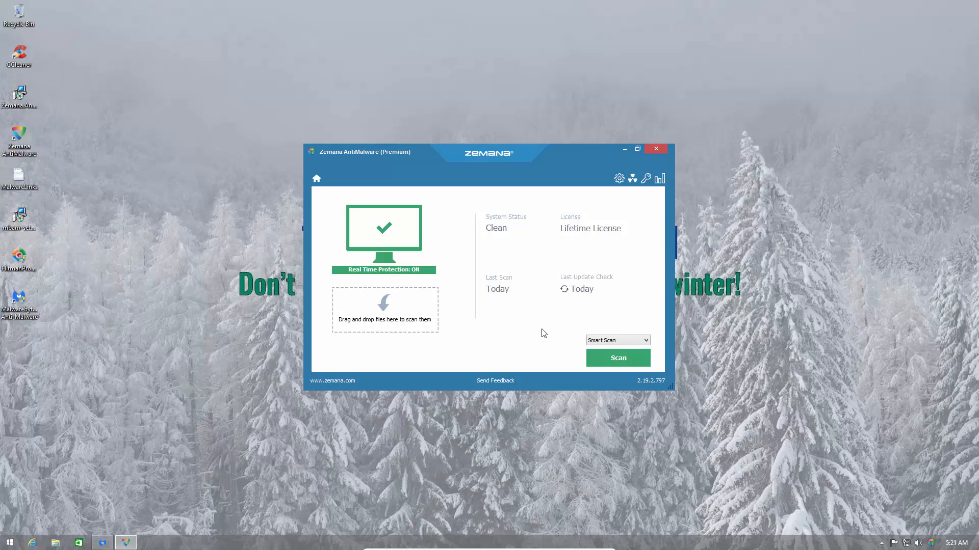